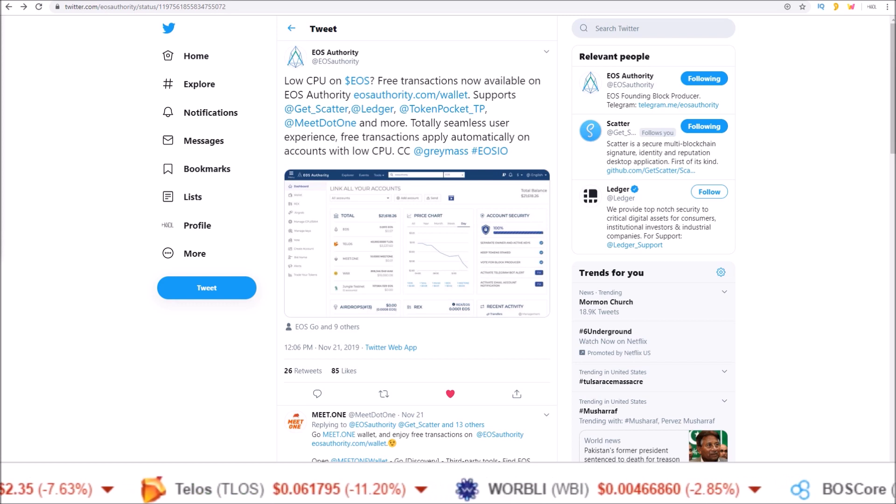
# Follow the eosauthority.com/wallet link in the tweet to reach the EOS Authority dashboard
pyautogui.hscroll(3)
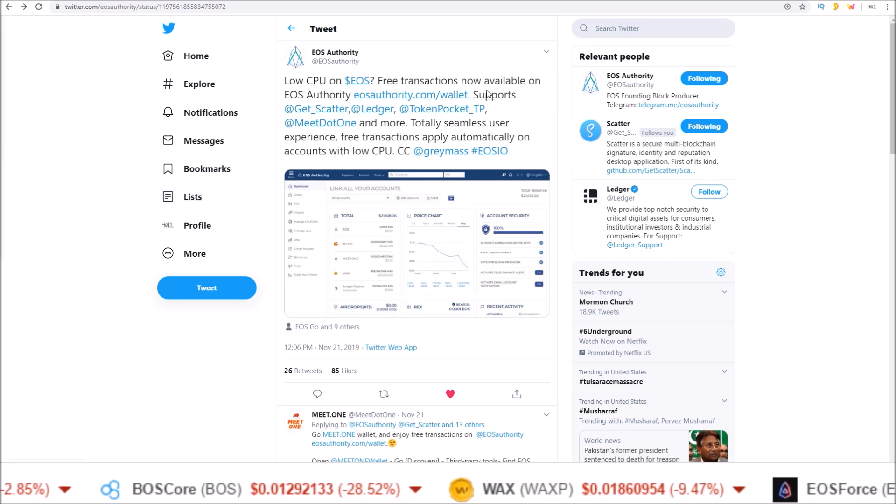
pyautogui.moveTo(440, 108)
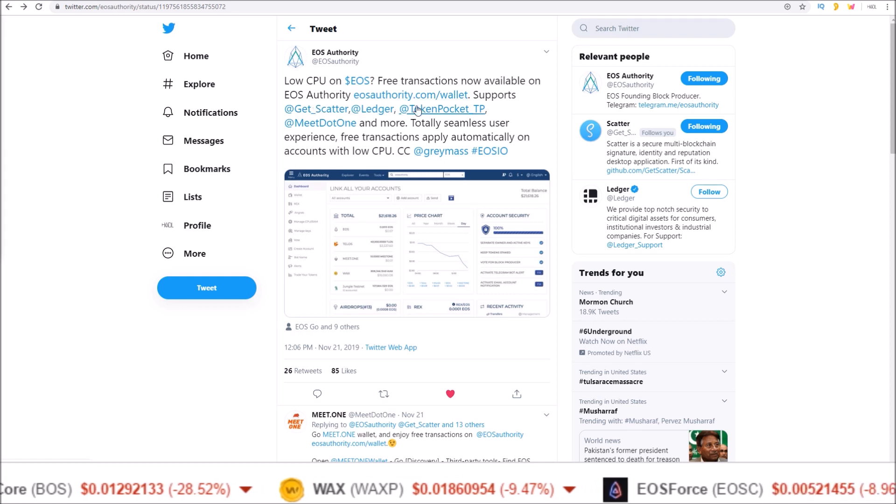
pyautogui.moveTo(416, 131)
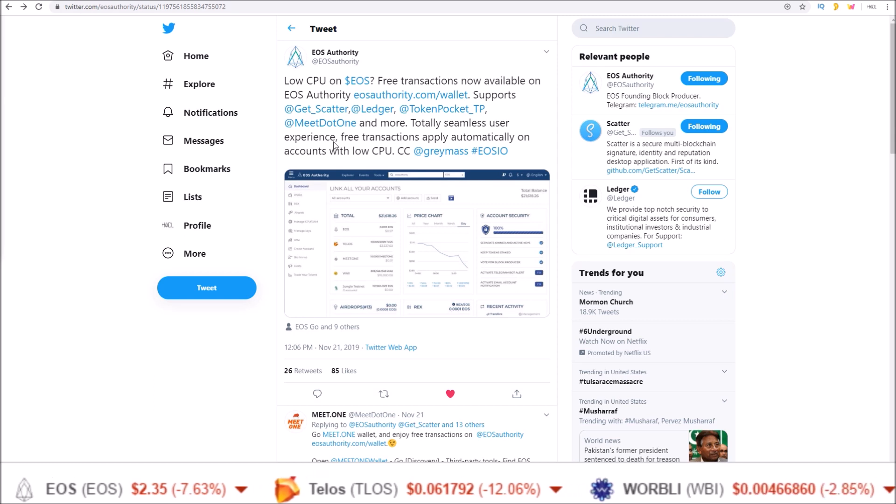
pyautogui.hscroll(-3)
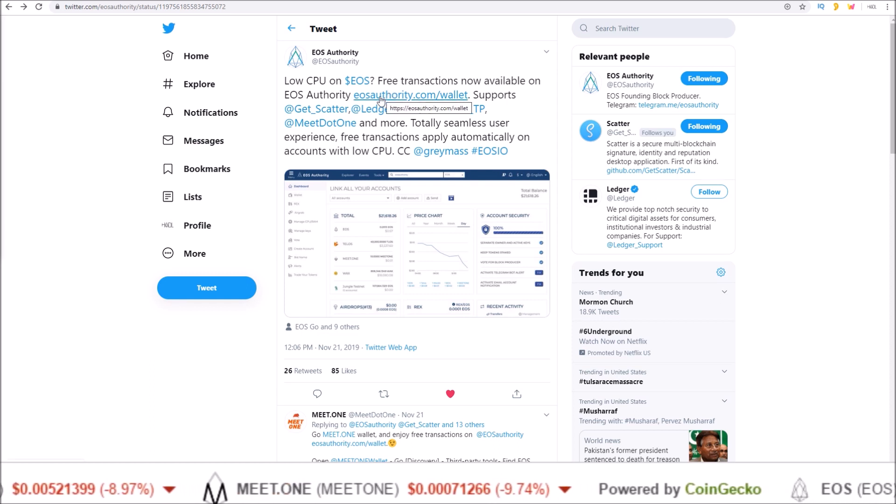
pyautogui.click(410, 96)
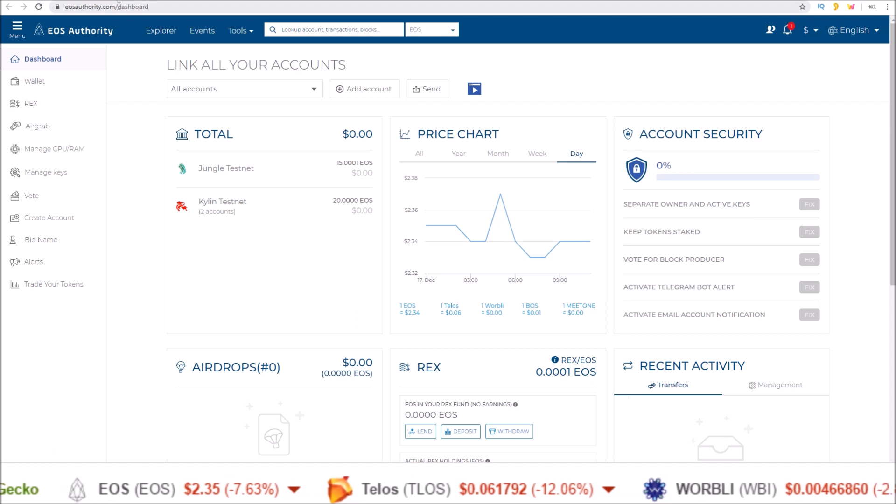
pyautogui.moveTo(545, 256)
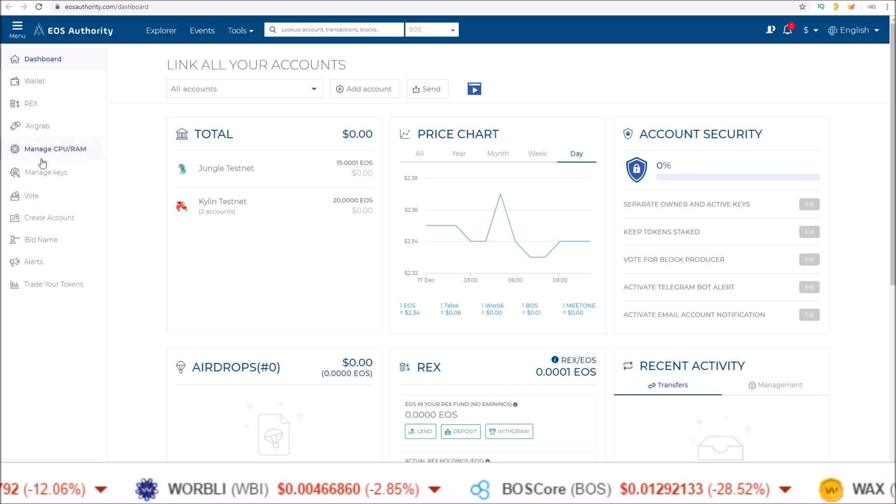
pyautogui.moveTo(54, 284)
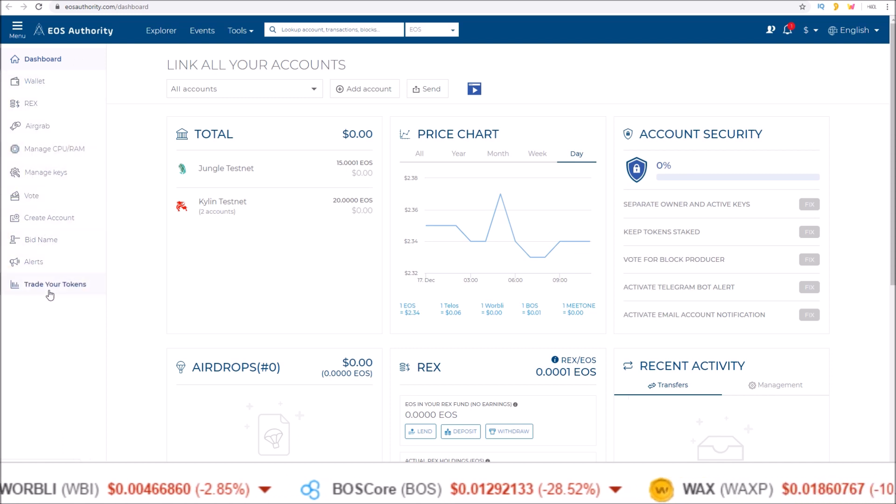
pyautogui.moveTo(137, 79)
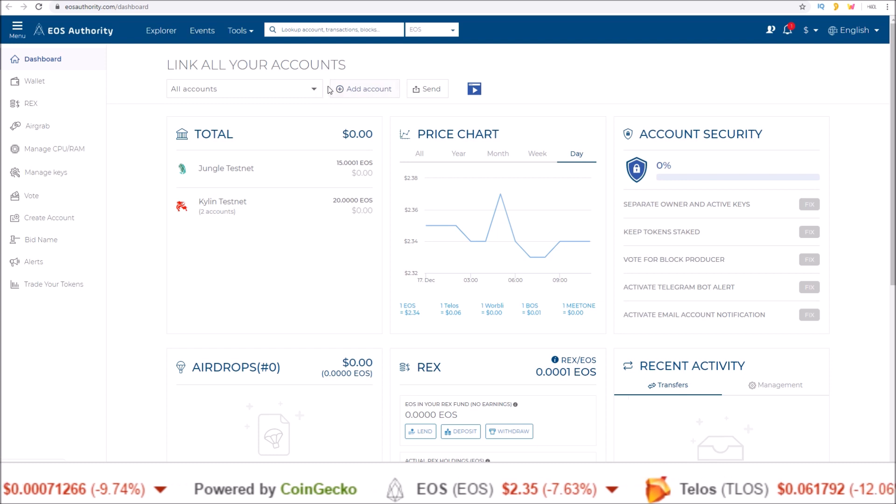
pyautogui.moveTo(364, 89)
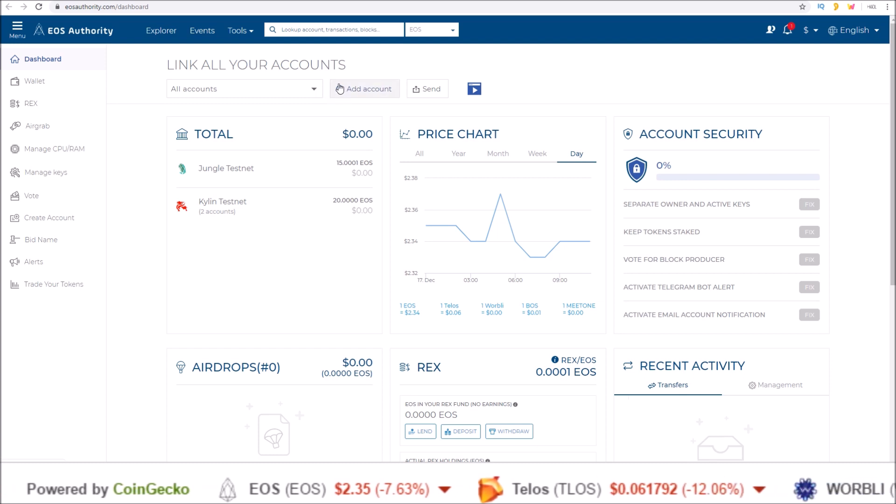
# Add an account via Scatter desktop, bringing up the network list (EOS, BOS, Telos)
pyautogui.click(364, 89)
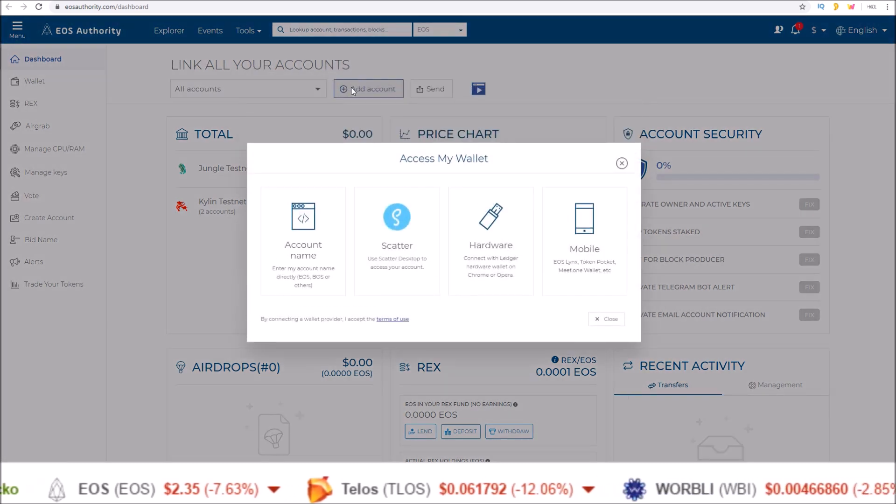
pyautogui.moveTo(472, 236)
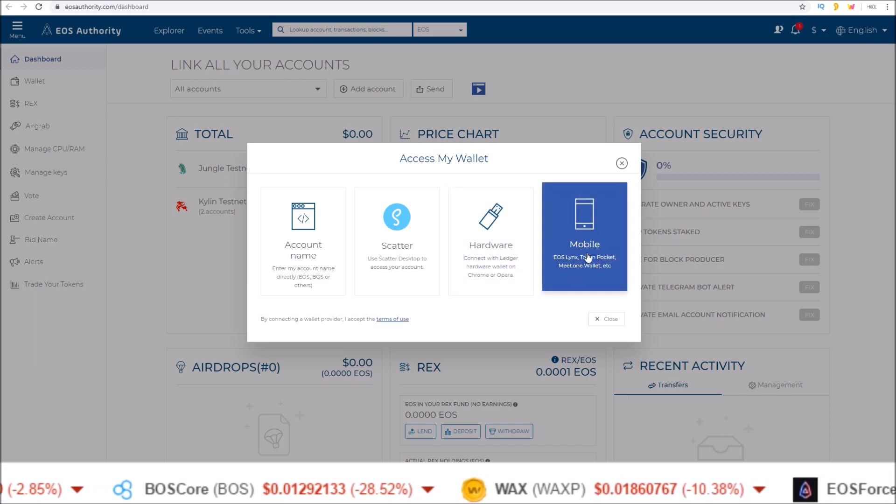
pyautogui.moveTo(397, 237)
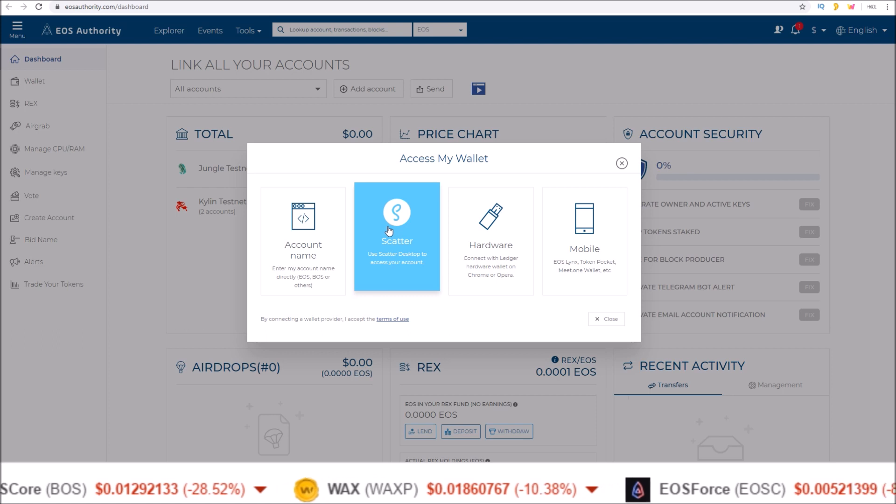
pyautogui.click(397, 237)
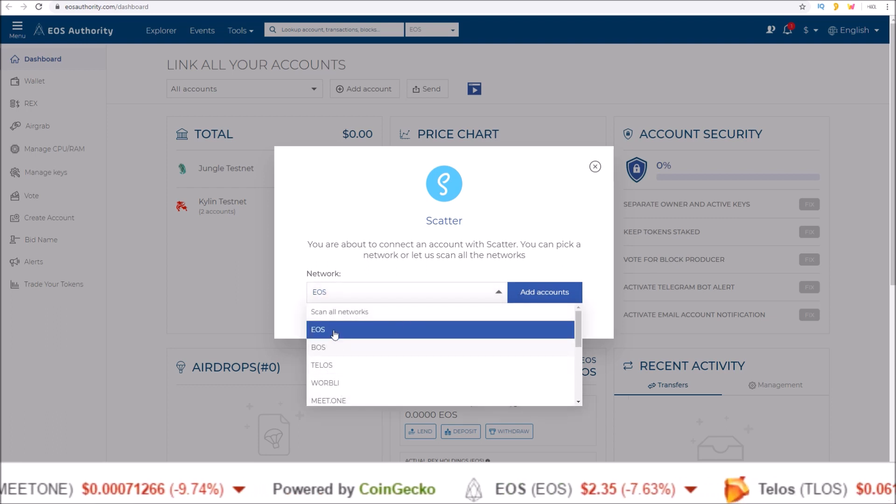
# Choose the EOS network and request the account list from Scatter
pyautogui.click(543, 292)
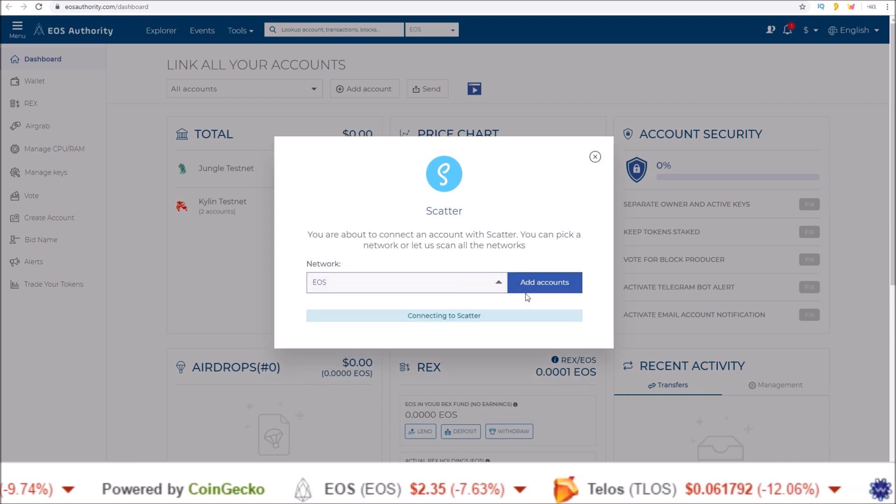
pyautogui.click(544, 282)
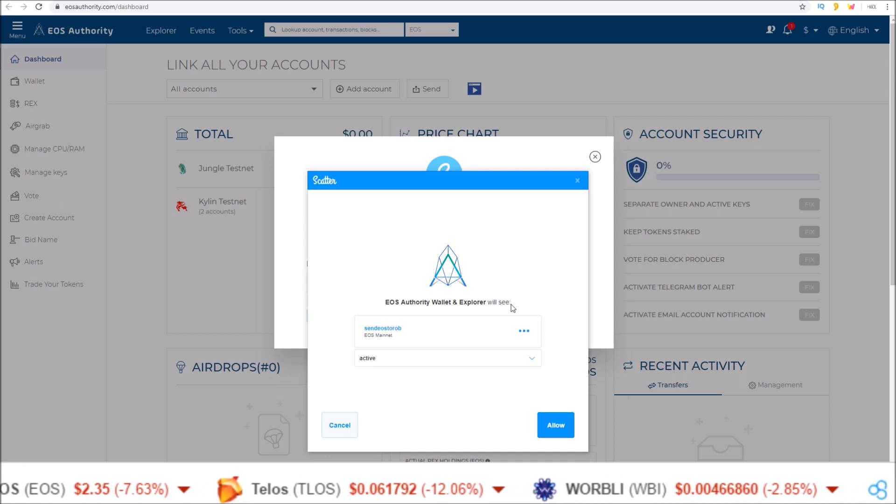
pyautogui.click(524, 331)
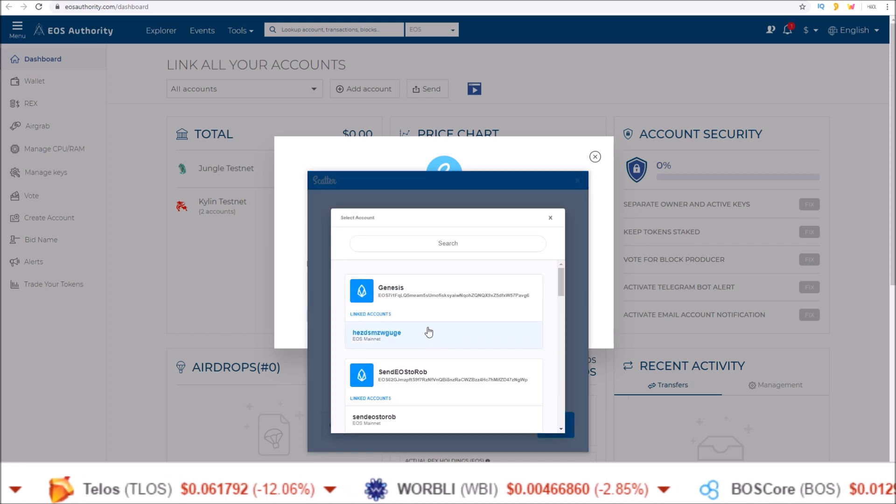
pyautogui.scroll(-3)
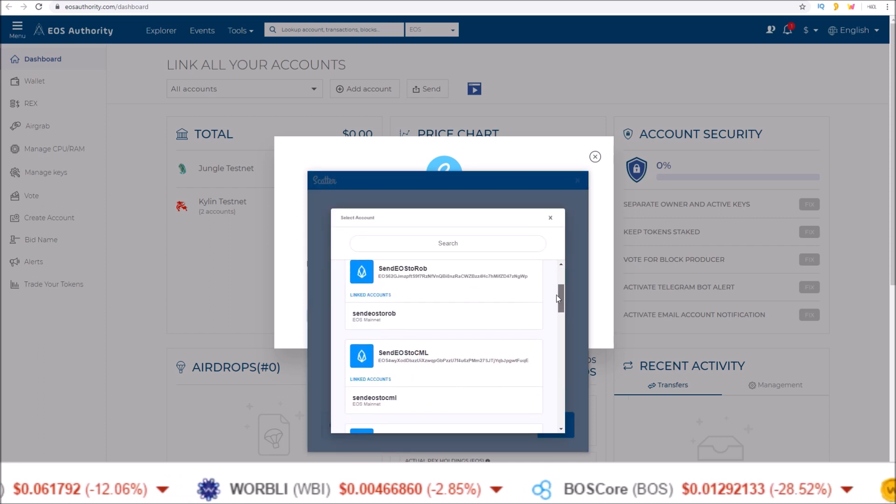
# Link the sendeostocml EOS Mainnet account with active permission to EOS Authority
pyautogui.click(375, 401)
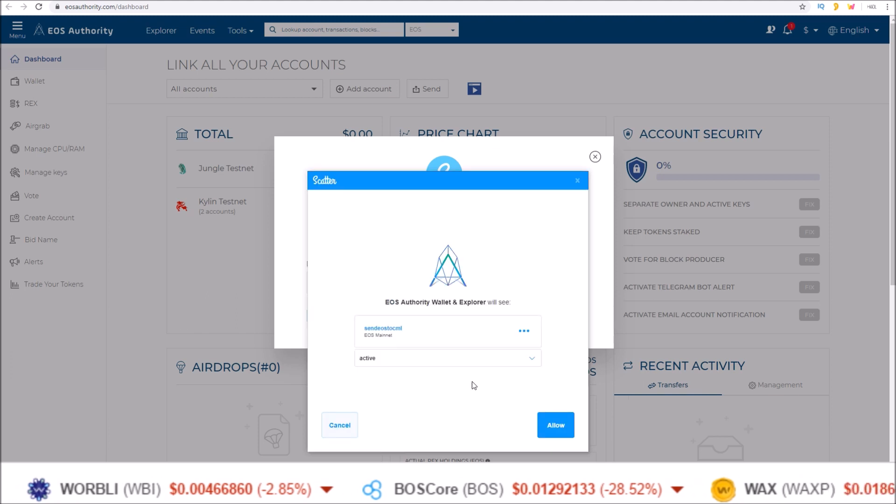
pyautogui.click(555, 425)
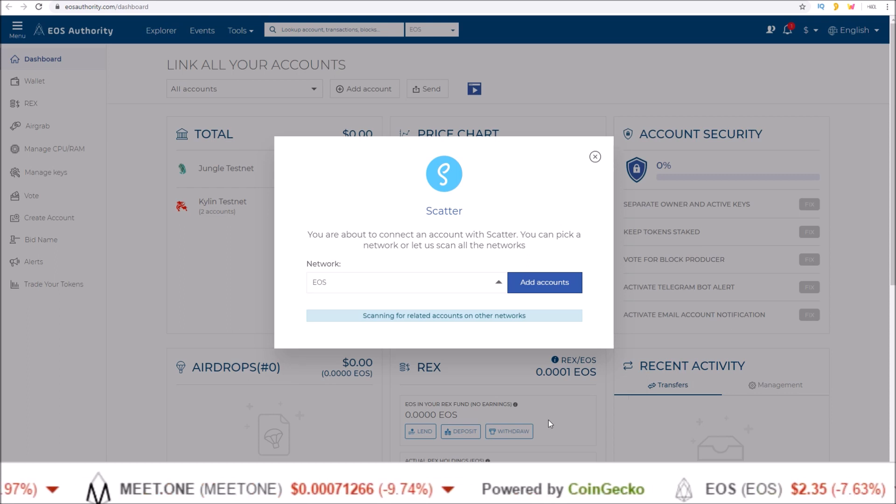
pyautogui.click(544, 282)
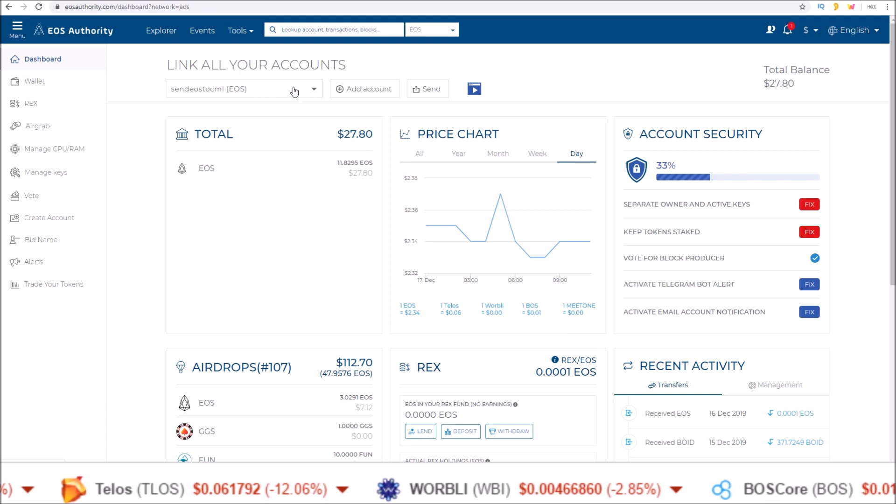
pyautogui.moveTo(505, 356)
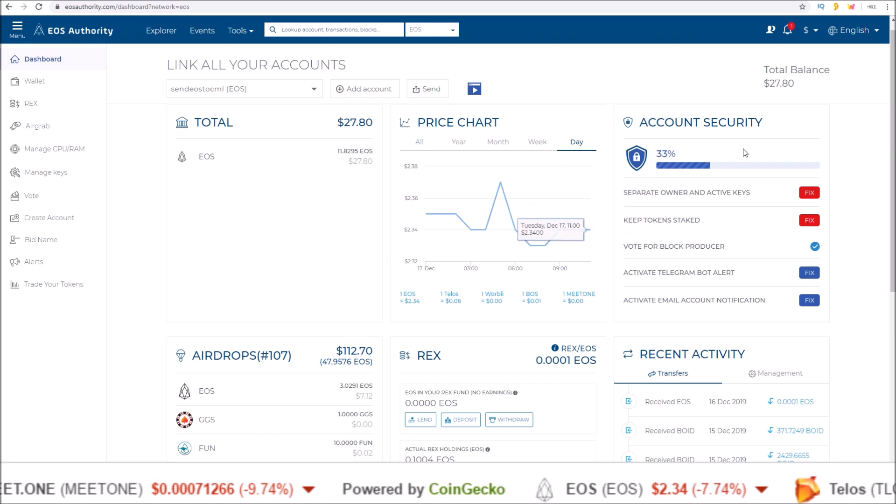
pyautogui.moveTo(767, 193)
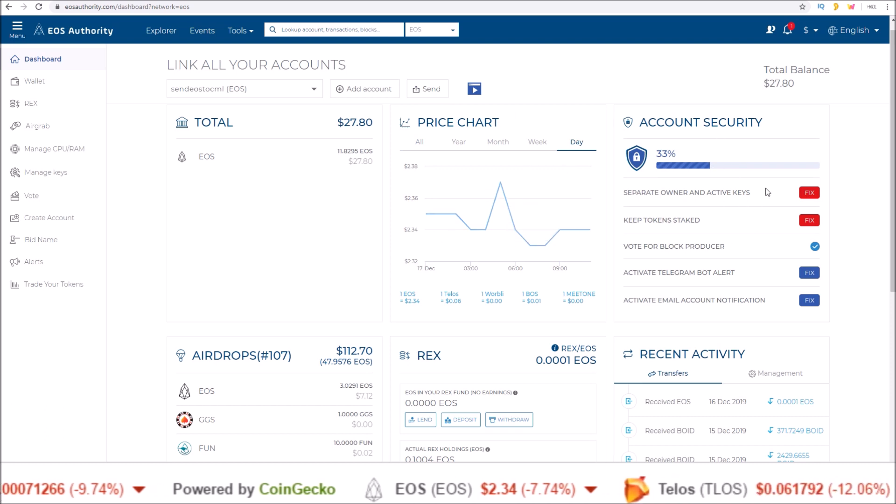
# Browse the dashboard's Total, Airdrops, REX and Recent Activity panels for the linked account
pyautogui.scroll(-3)
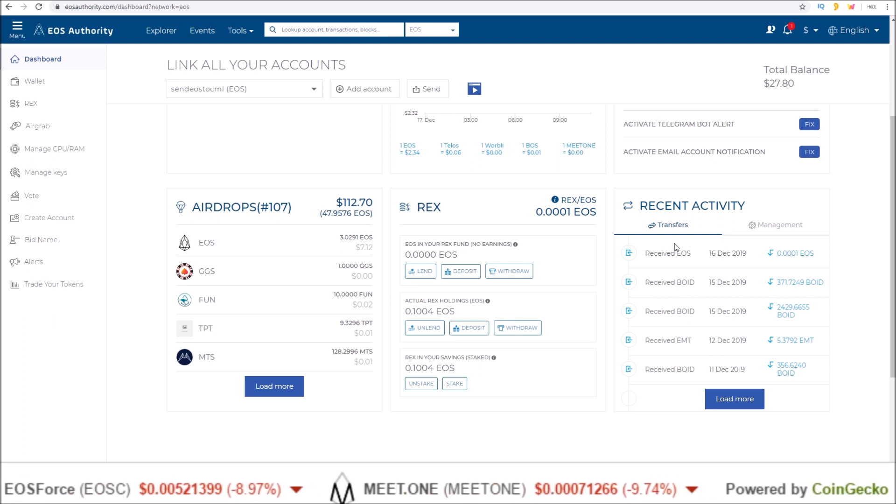
pyautogui.moveTo(829, 178)
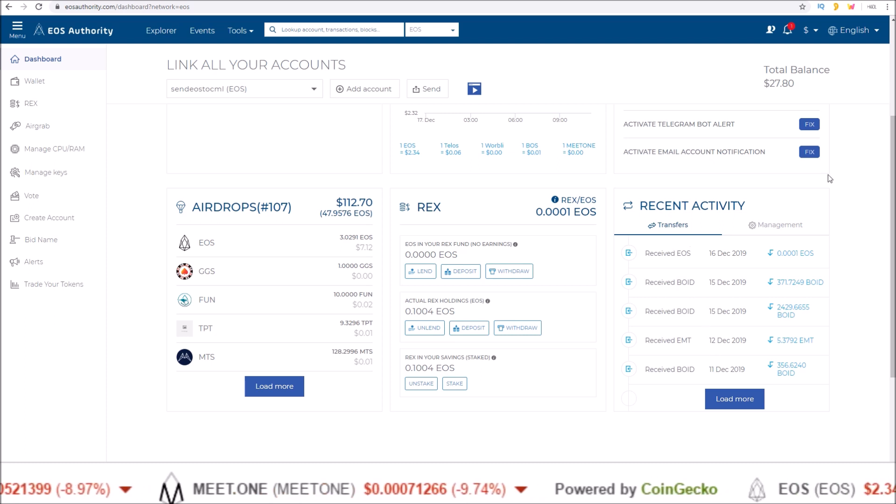
pyautogui.scroll(3)
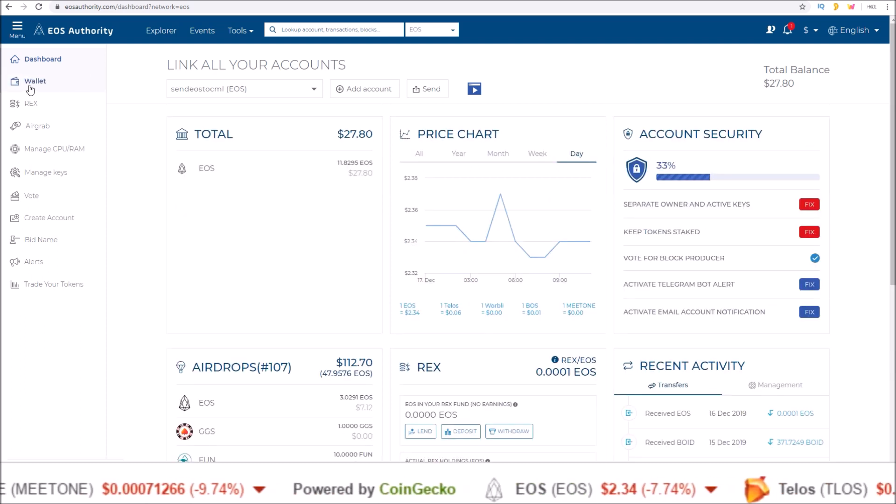
pyautogui.click(34, 80)
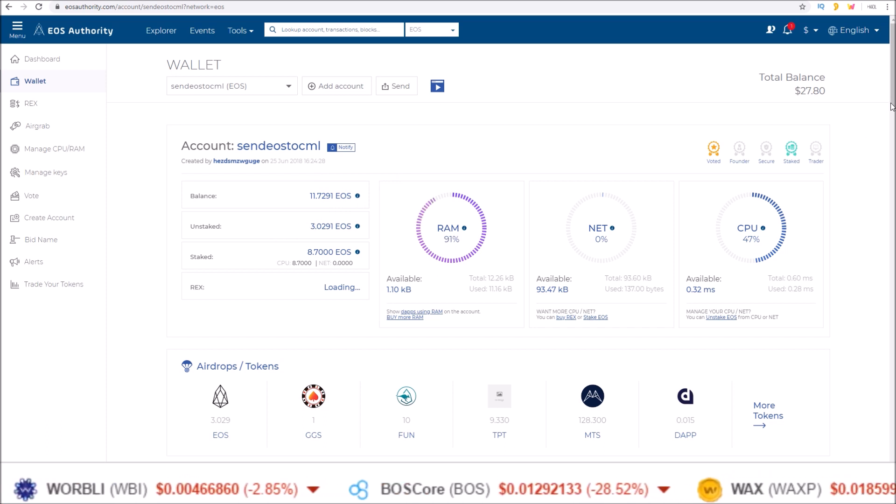
pyautogui.scroll(-3)
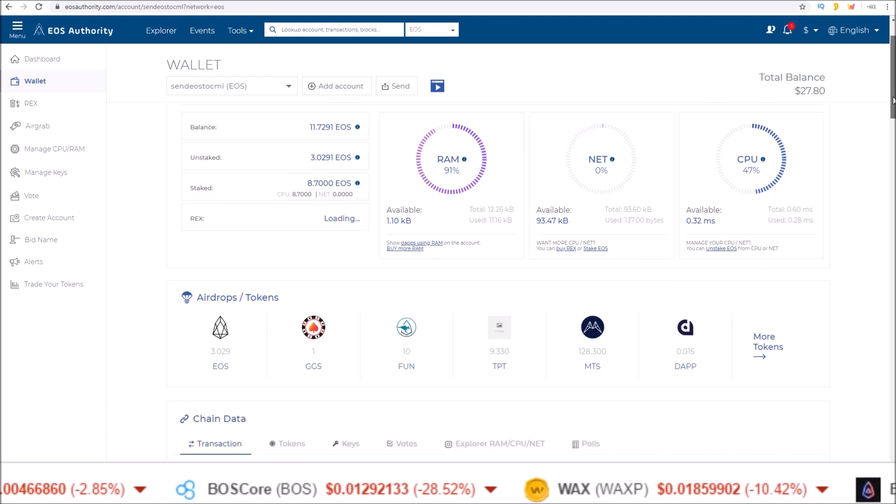
pyautogui.scroll(-3)
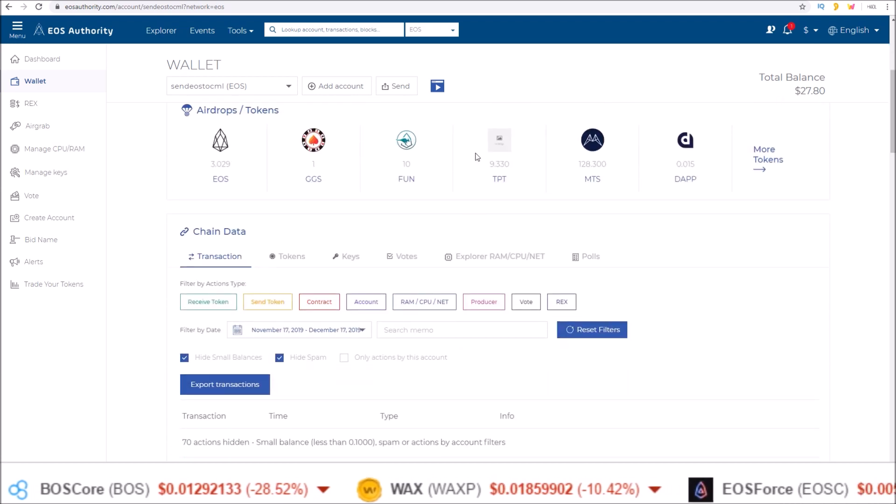
pyautogui.scroll(-3)
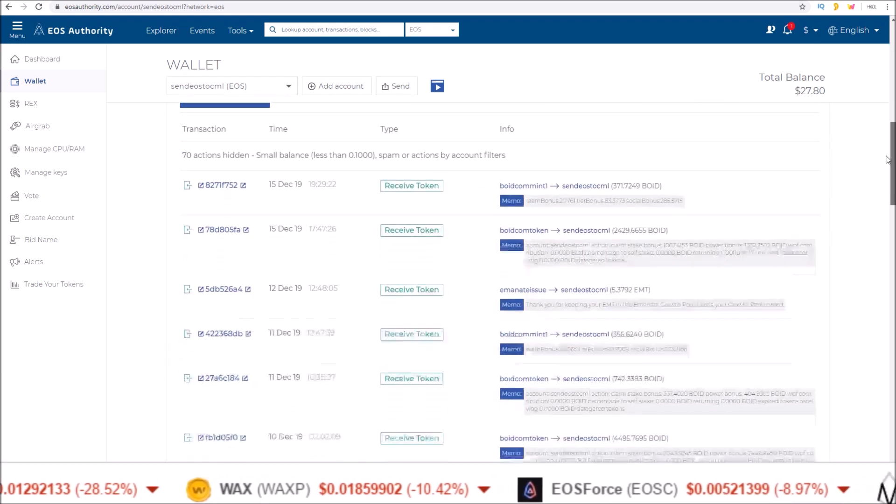
pyautogui.scroll(3)
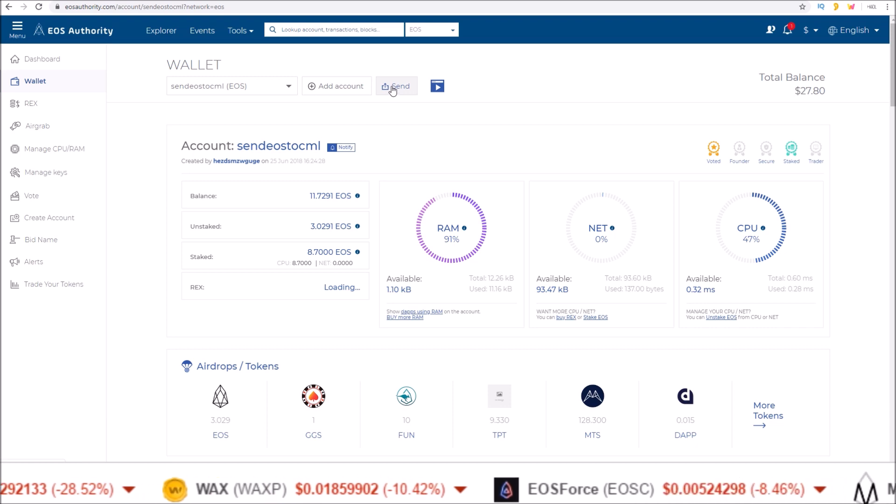
# Start a send of EOS to 'sendeosto...' and choose the EOS token
pyautogui.click(397, 86)
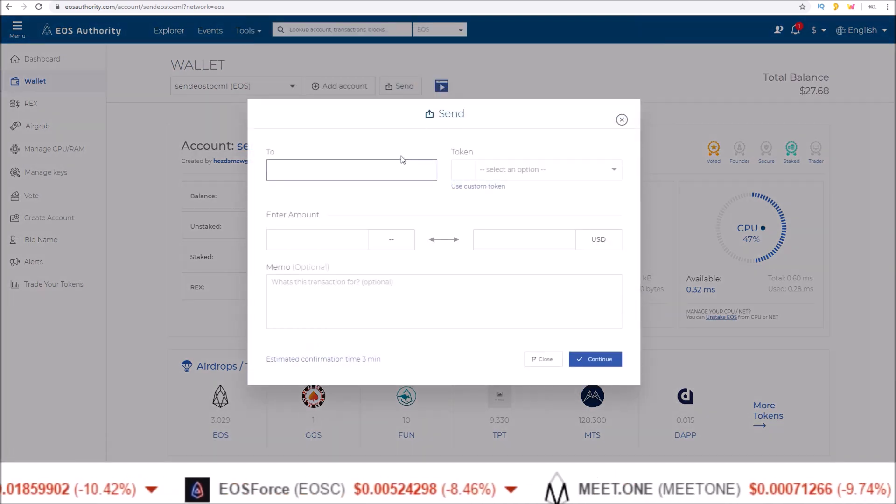
pyautogui.write('sendeostorob')
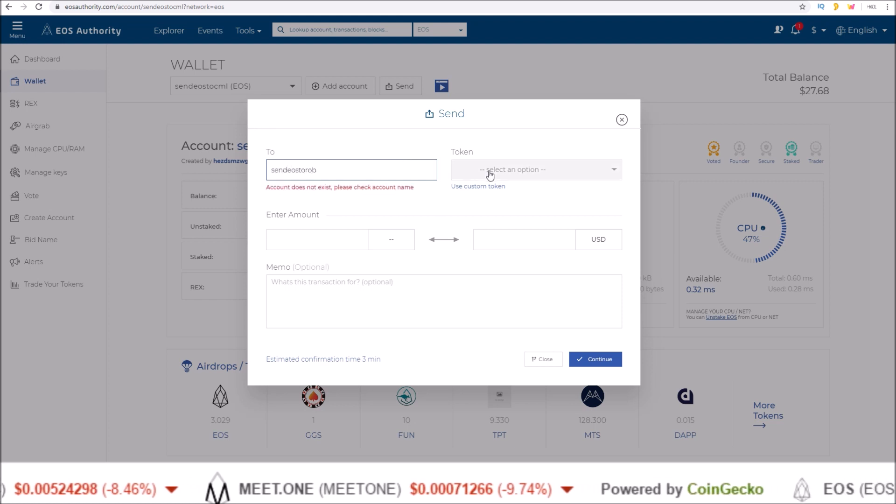
pyautogui.click(534, 169)
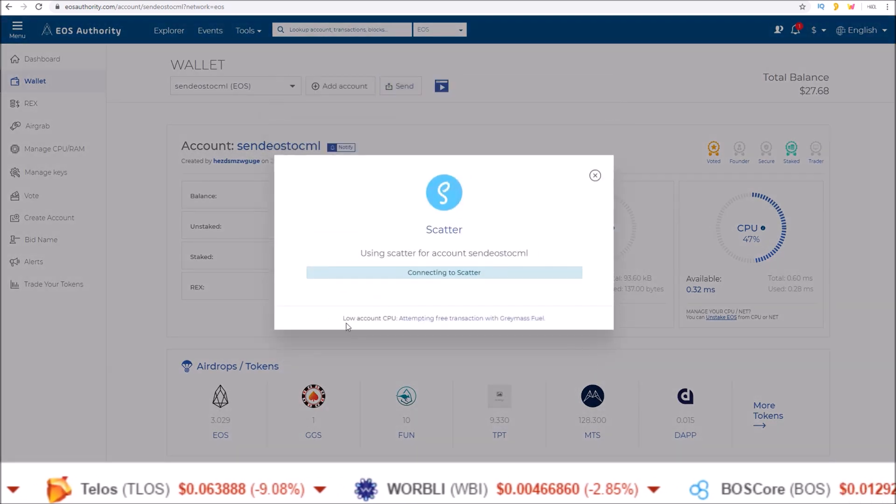
pyautogui.moveTo(454, 320)
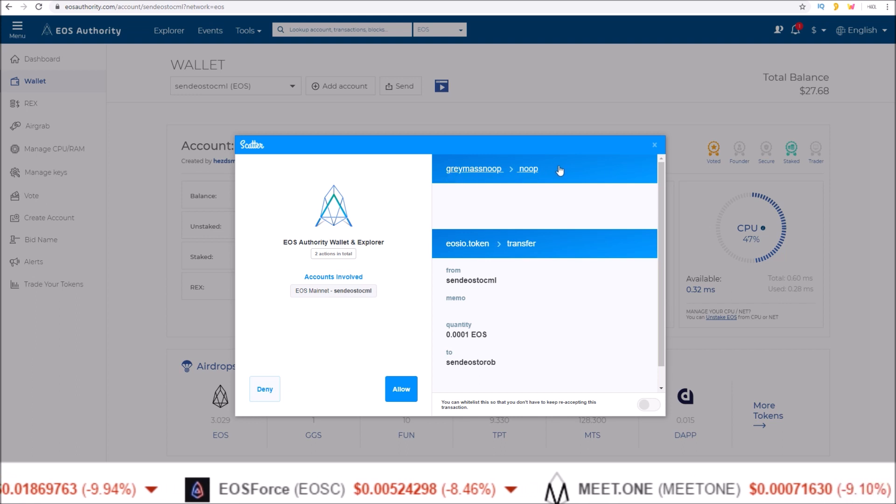
pyautogui.moveTo(528, 176)
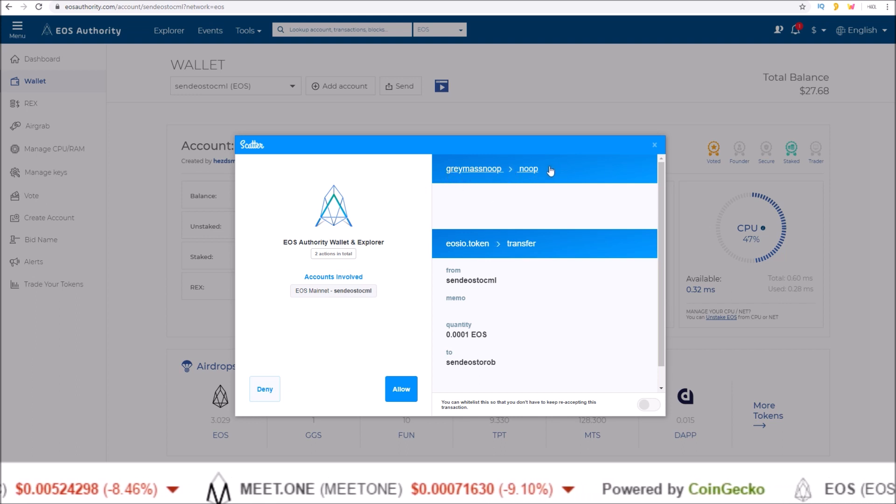
# Approve the Scatter request: greymassnoop noop plus 0.0001 EOS transfer to sendeostorob
pyautogui.scroll(3)
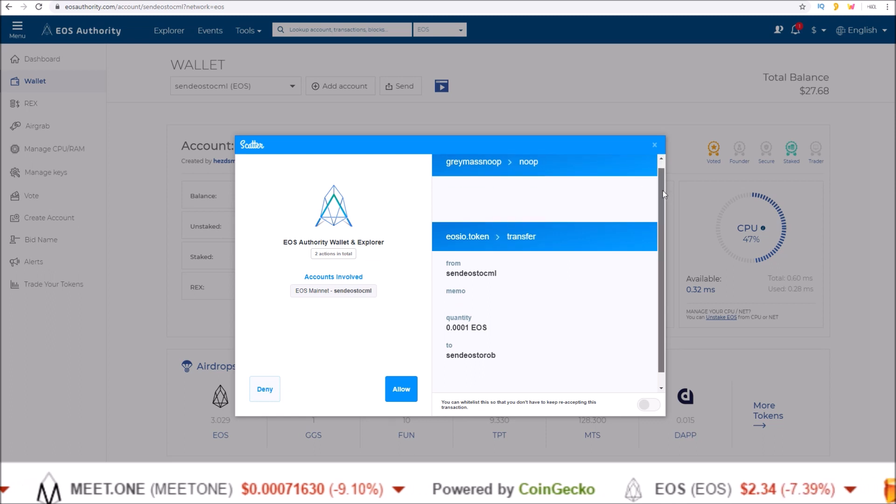
pyautogui.scroll(-3)
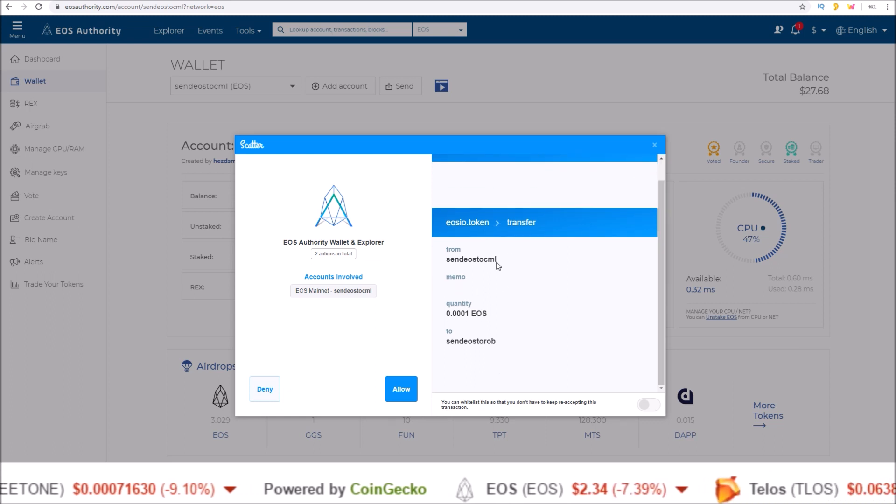
pyautogui.moveTo(397, 88)
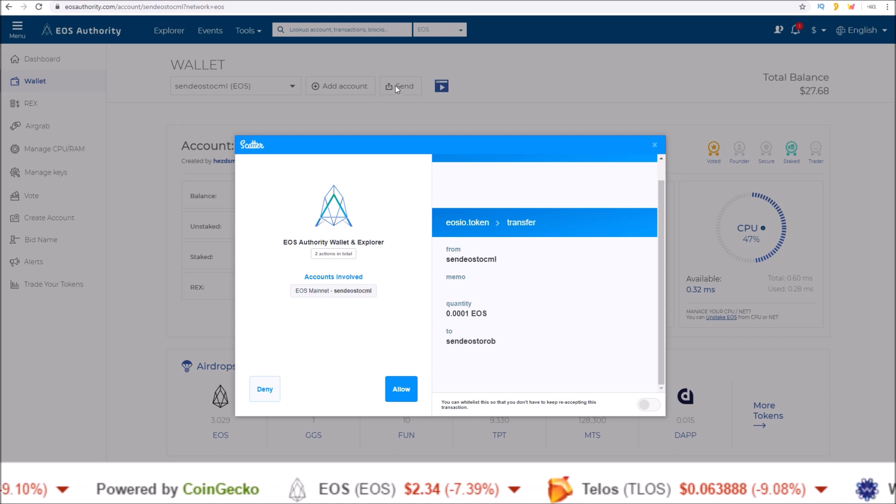
pyautogui.moveTo(475, 260)
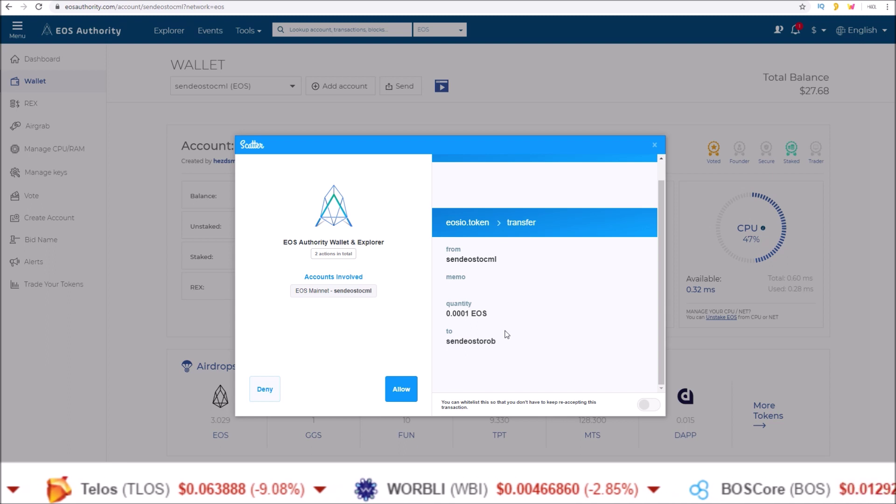
pyautogui.click(401, 388)
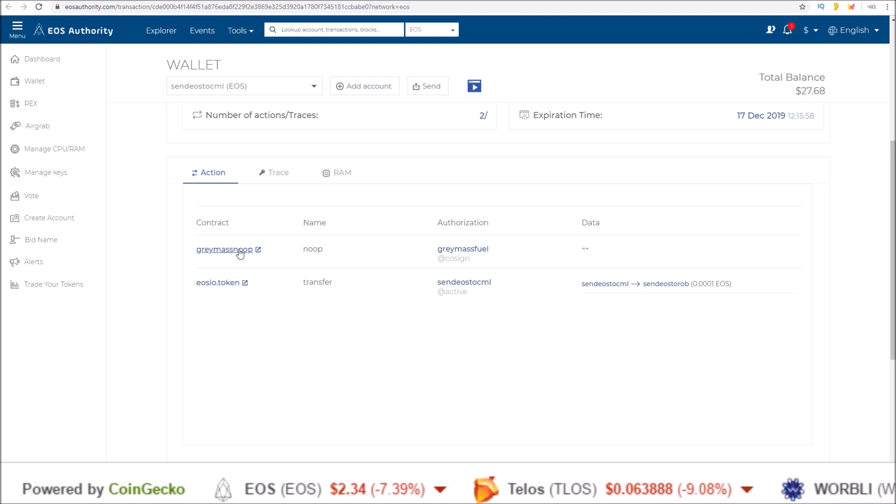
pyautogui.moveTo(489, 254)
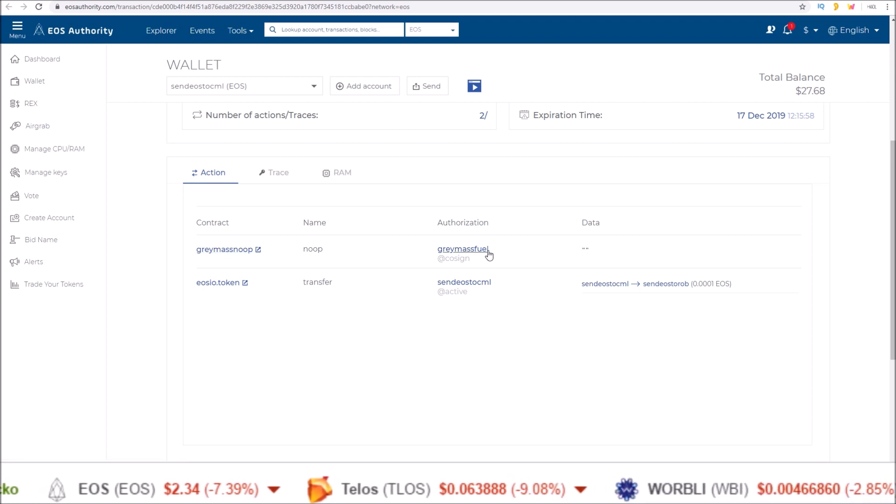
pyautogui.moveTo(212, 239)
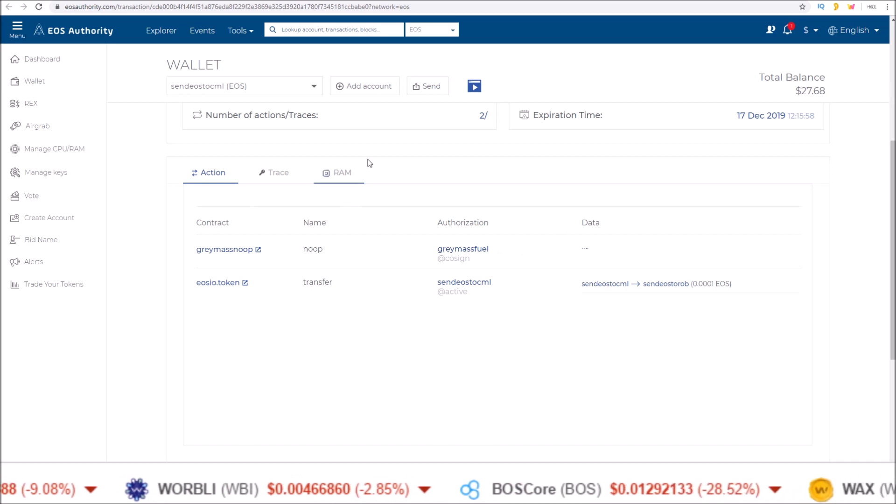
# Review the pending transaction (block 95461486, 330 µs CPU, 176 bytes) and return to Wallet
pyautogui.scroll(3)
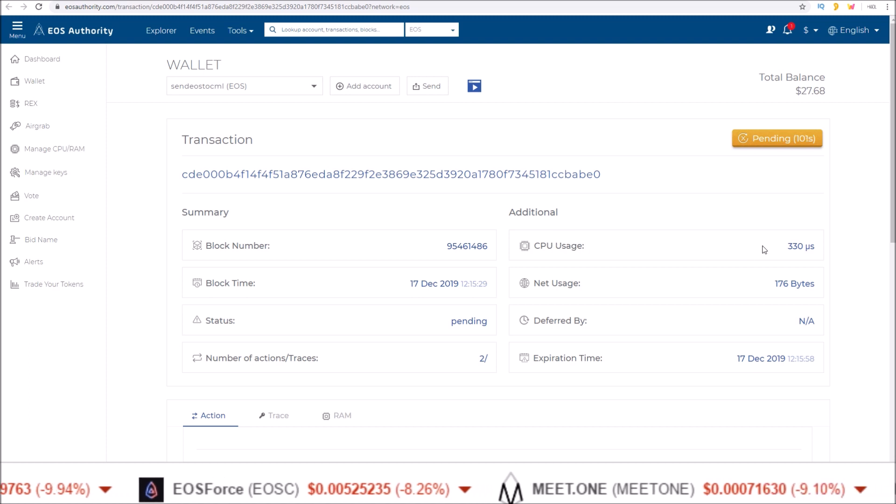
pyautogui.moveTo(224, 159)
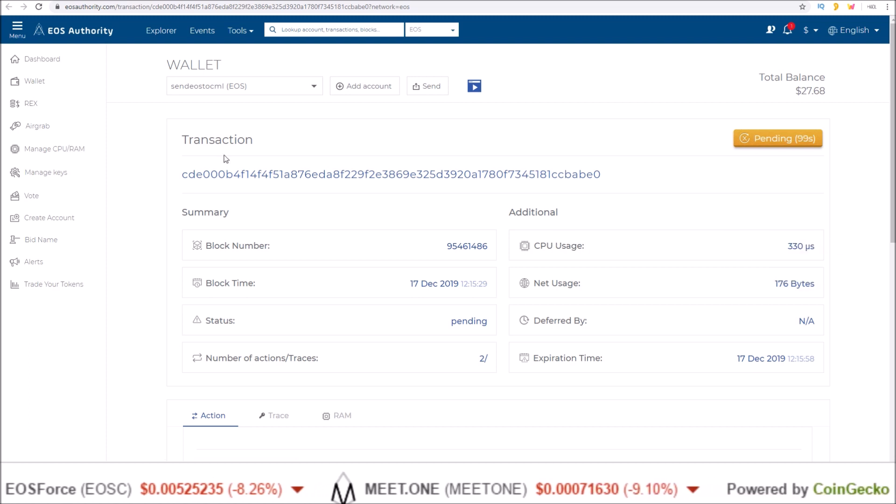
pyautogui.click(35, 80)
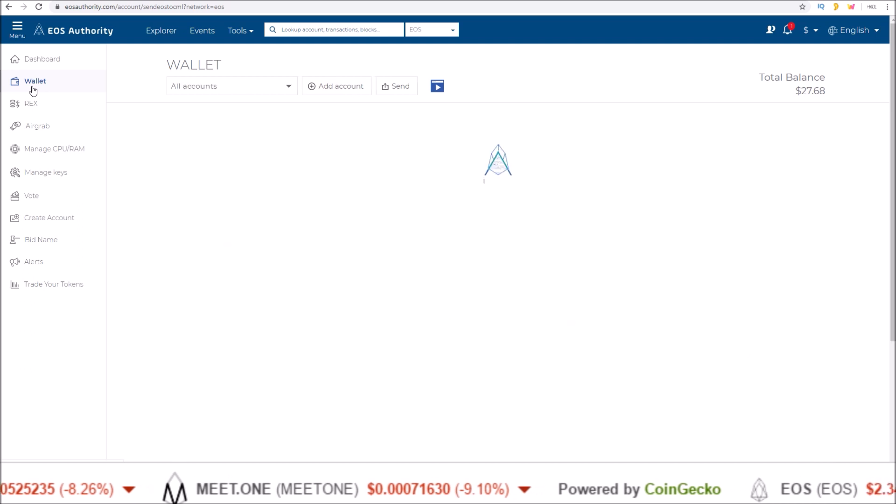
# Show the sendeostocml overview with 11.7290 EOS, 91% RAM, 0% NET and 47% CPU
pyautogui.click(232, 86)
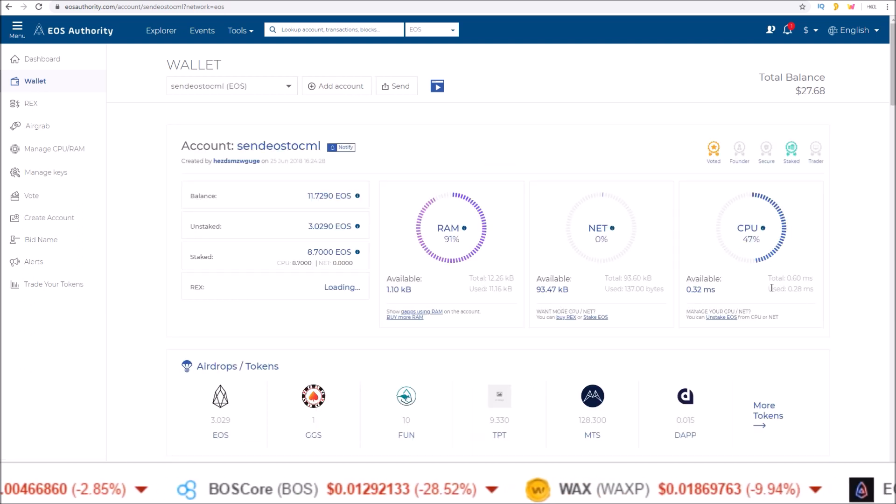
pyautogui.doubleClick(791, 289)
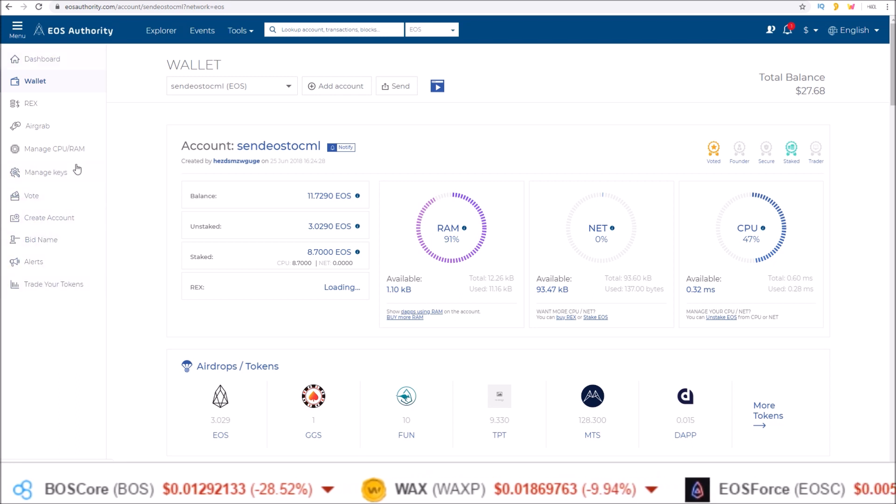
pyautogui.moveTo(40, 59)
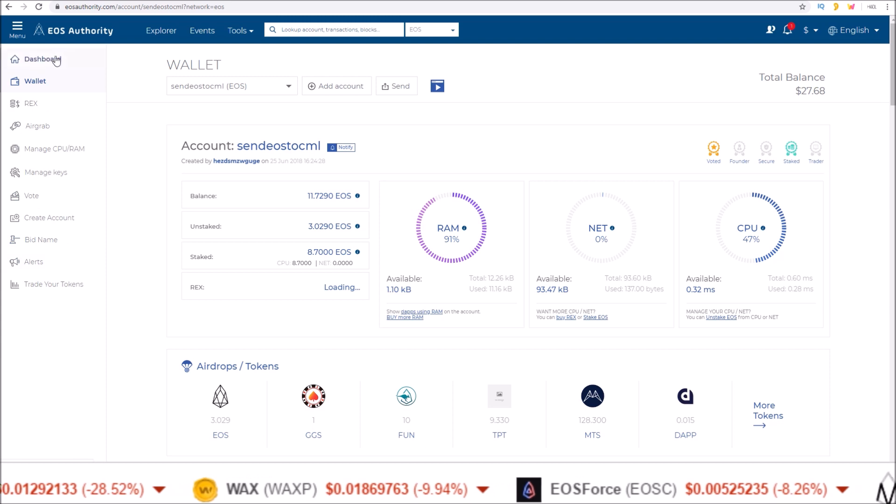
pyautogui.moveTo(145, 137)
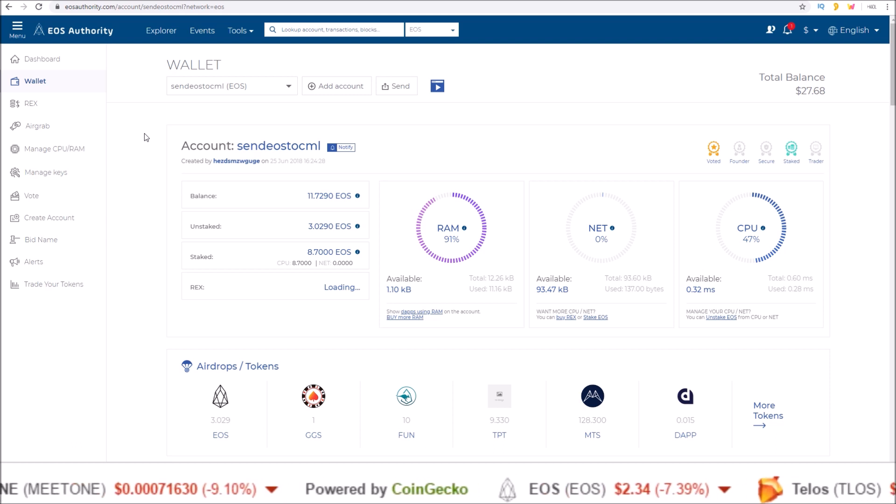
pyautogui.moveTo(438, 164)
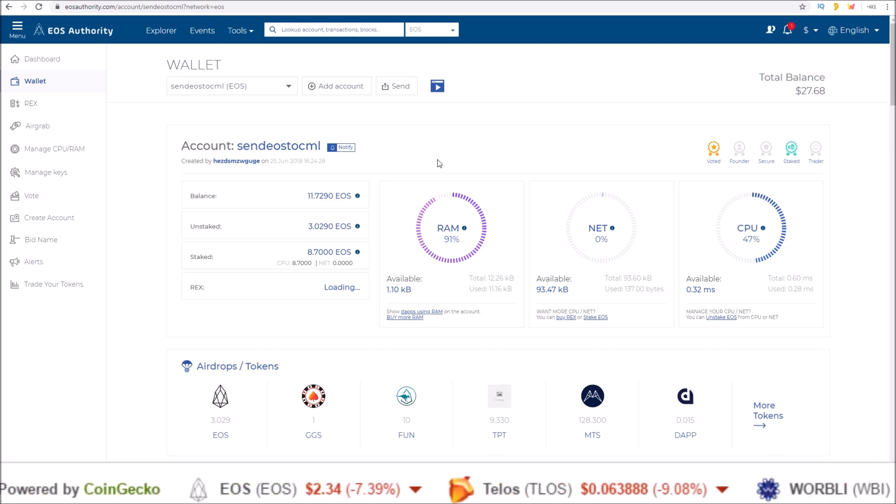
pyautogui.moveTo(456, 159)
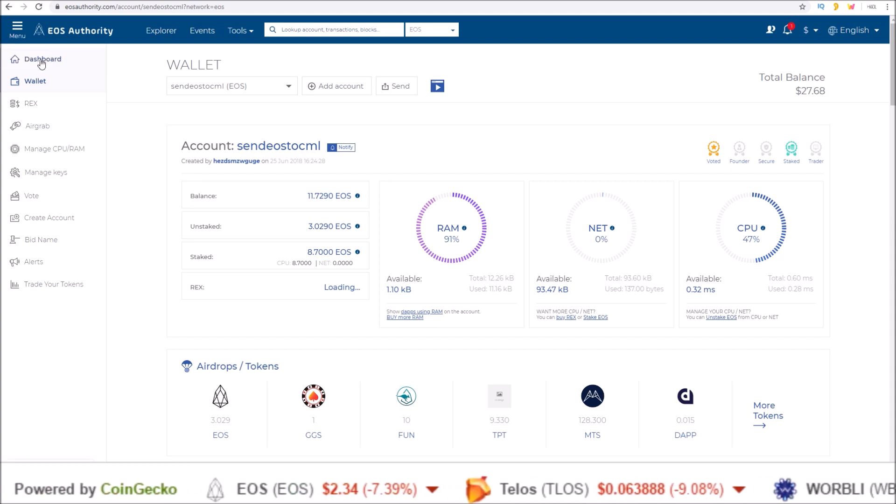
# Check the dashboard's Recent Activity for the sent 0.0001 EOS, then move to the Telos page
pyautogui.click(44, 59)
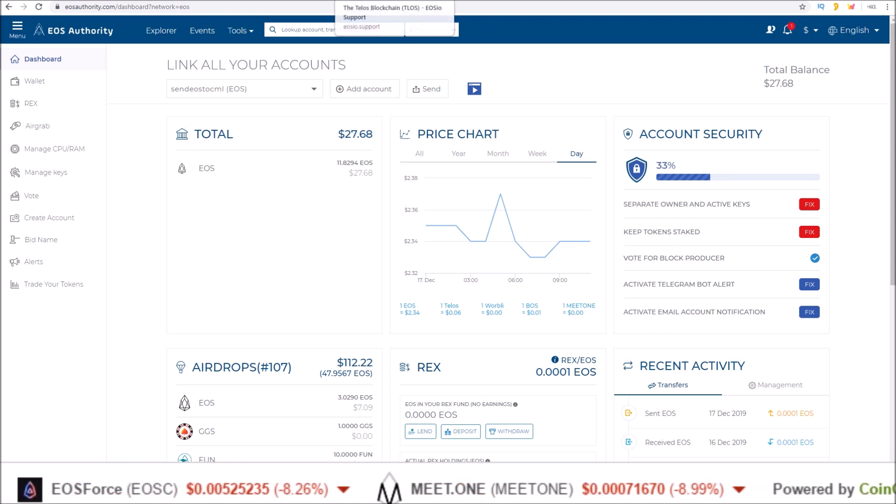
pyautogui.click(393, 8)
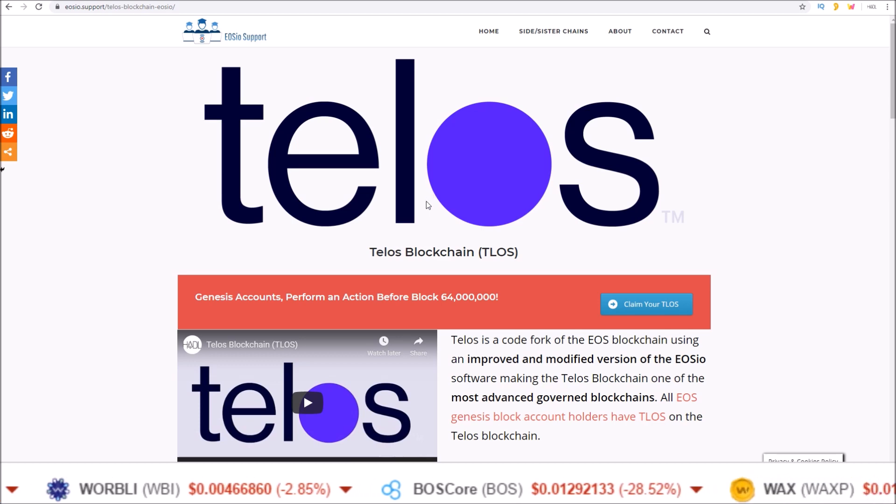
# Switch to the Telos Blockchain (TLOS) article on EOSio Support
pyautogui.doubleClick(469, 297)
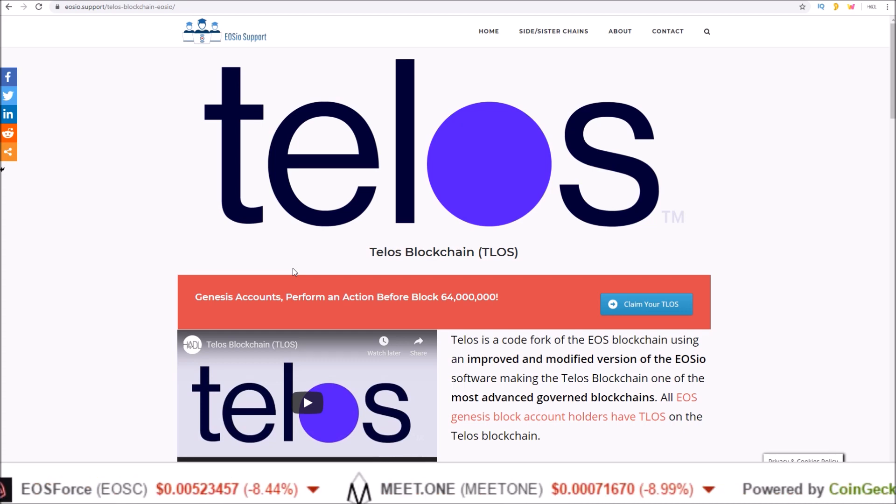
pyautogui.moveTo(570, 261)
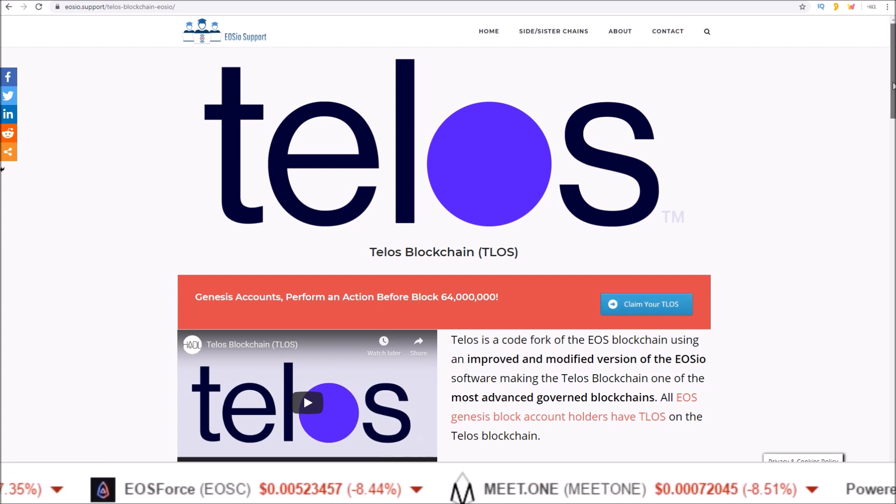
# Scroll to the free TLOS account offer and Telos REX staking guides
pyautogui.scroll(-3)
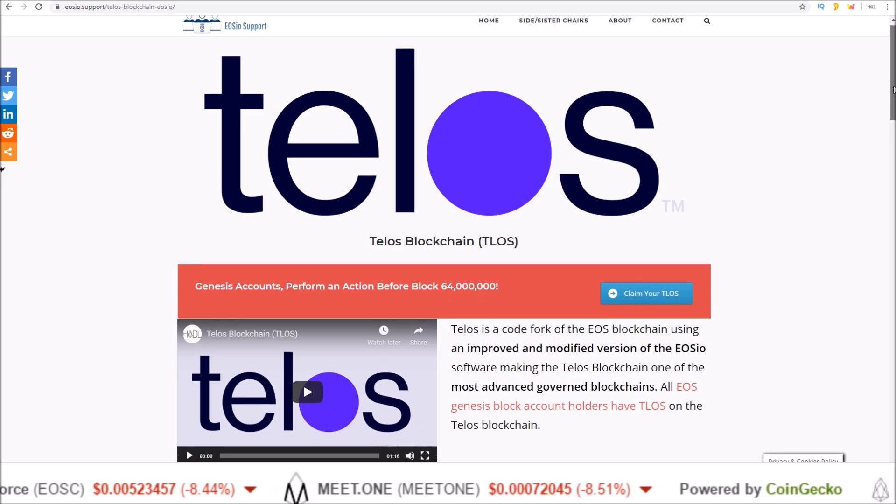
pyautogui.scroll(-3)
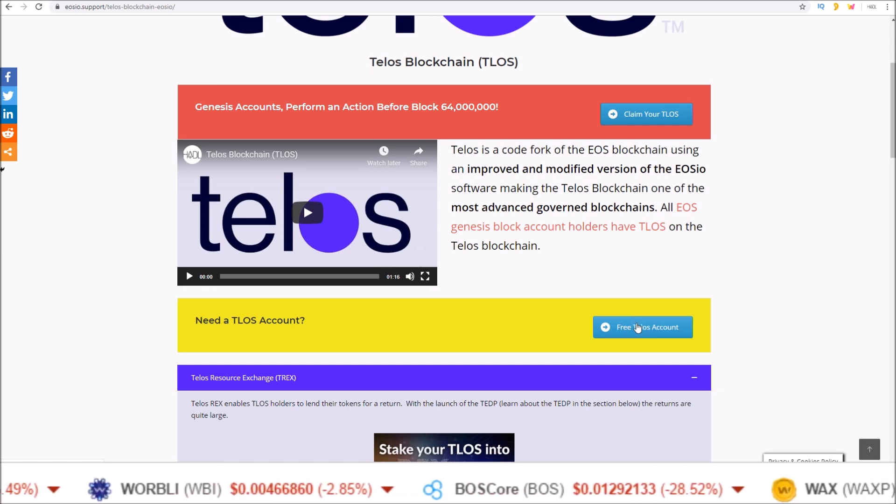
pyautogui.moveTo(745, 224)
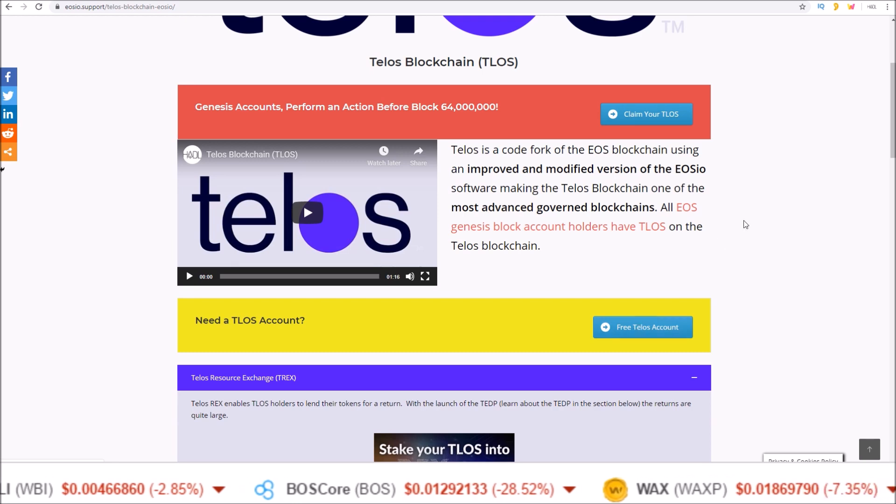
pyautogui.scroll(-3)
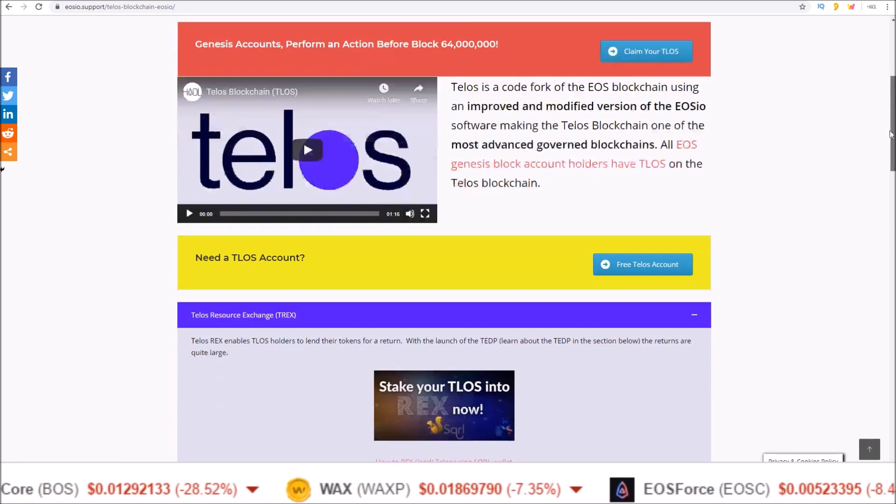
pyautogui.scroll(-3)
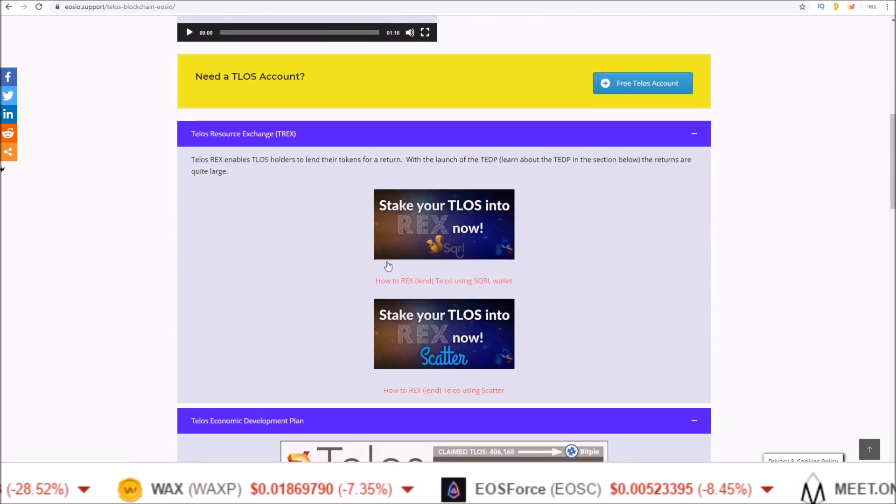
pyautogui.moveTo(236, 297)
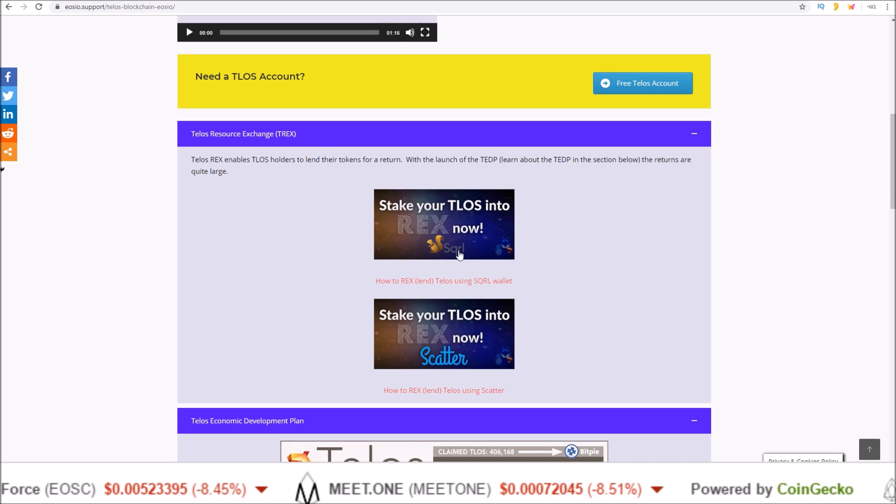
pyautogui.moveTo(449, 240)
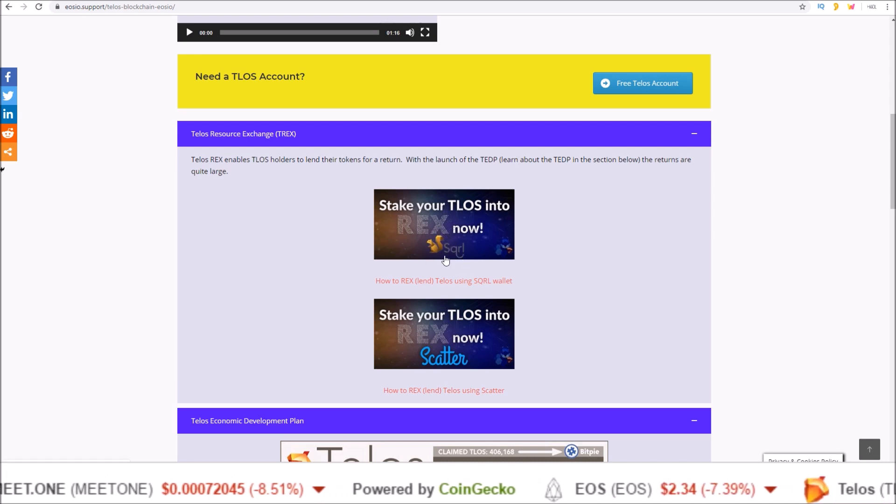
pyautogui.moveTo(432, 353)
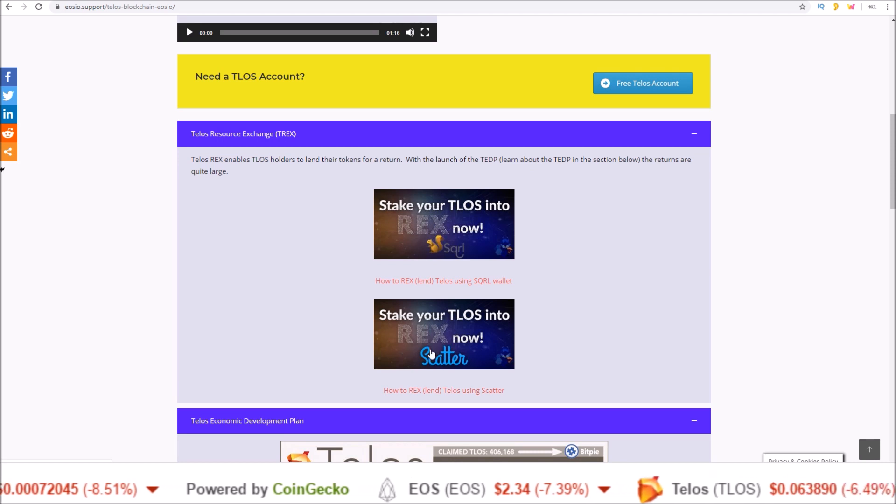